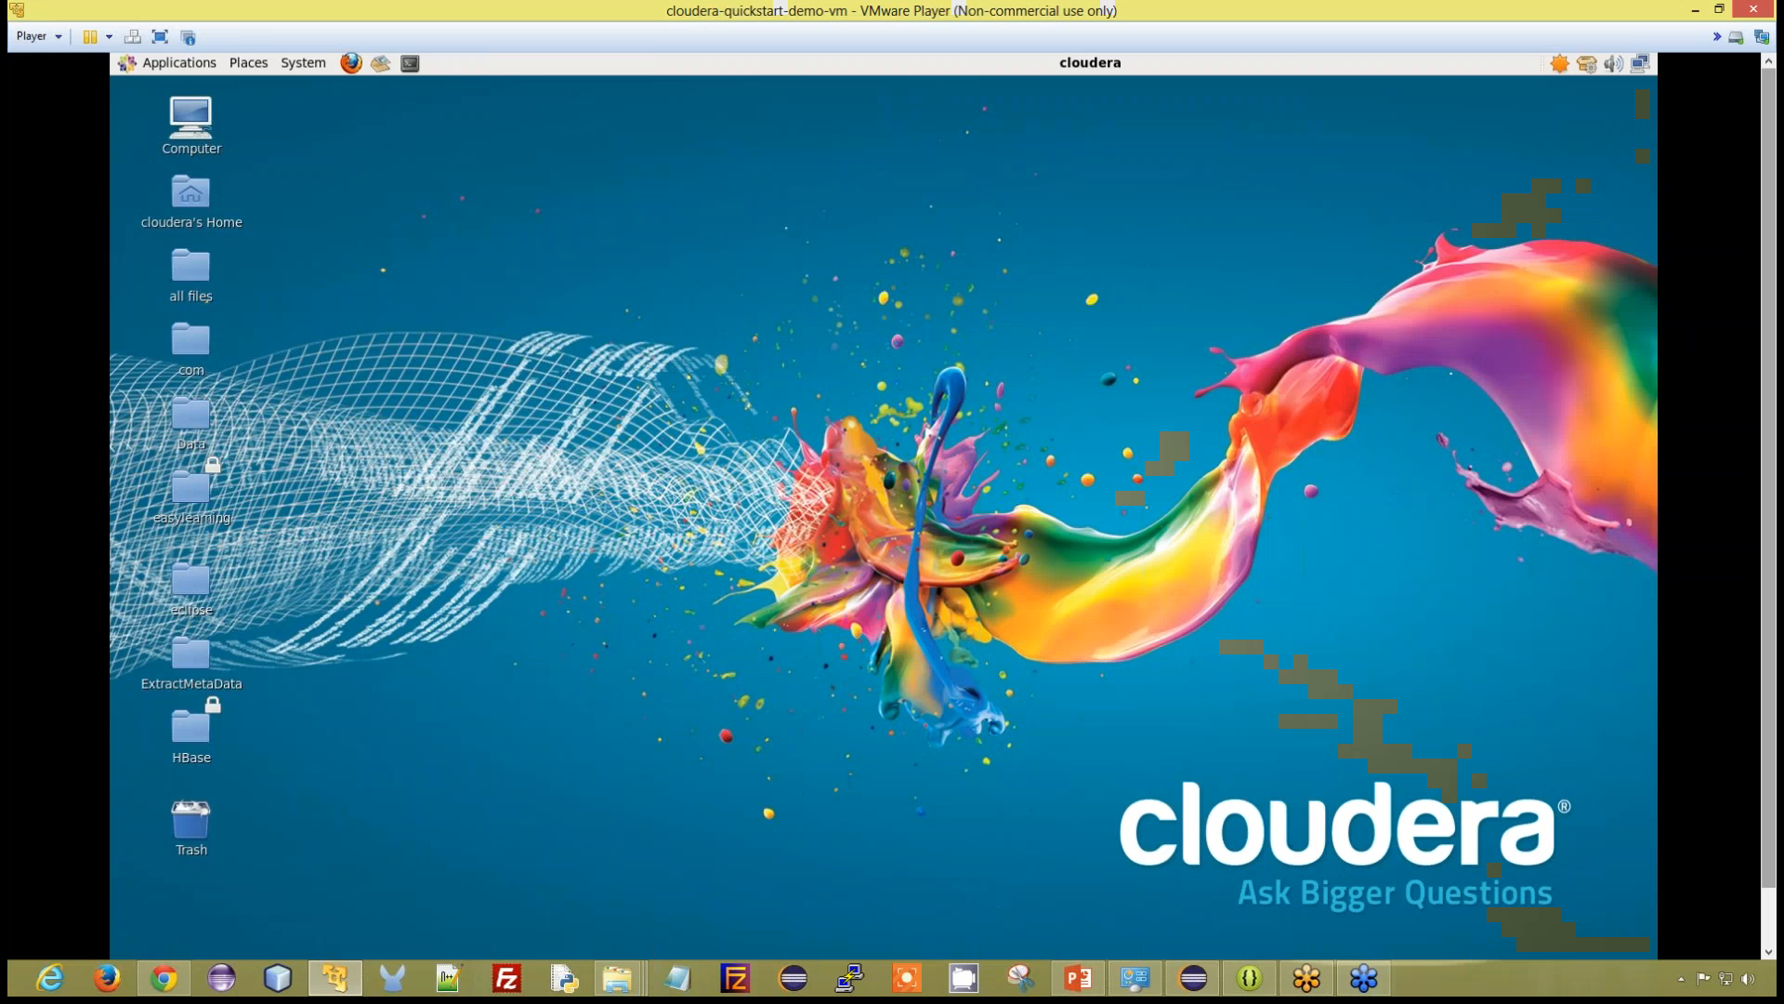
mouse_move(411, 63)
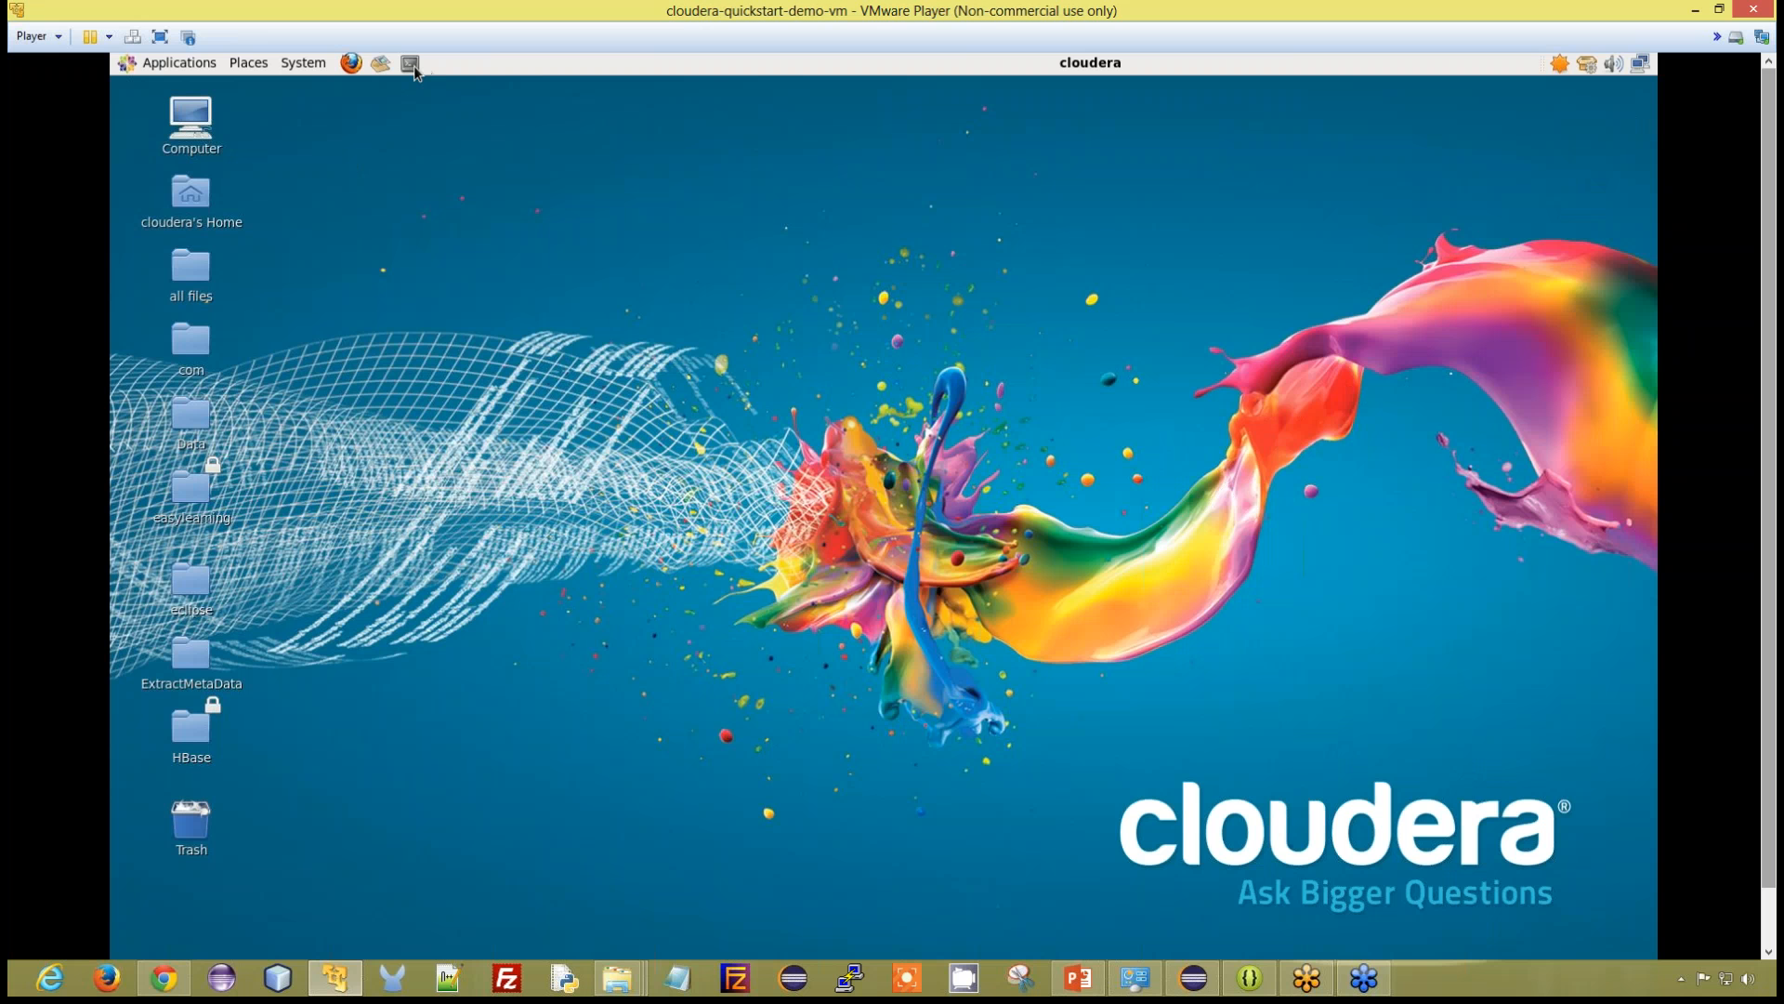
Launch a terminal window and enter the command pig -x local at the prompt.
click(409, 63)
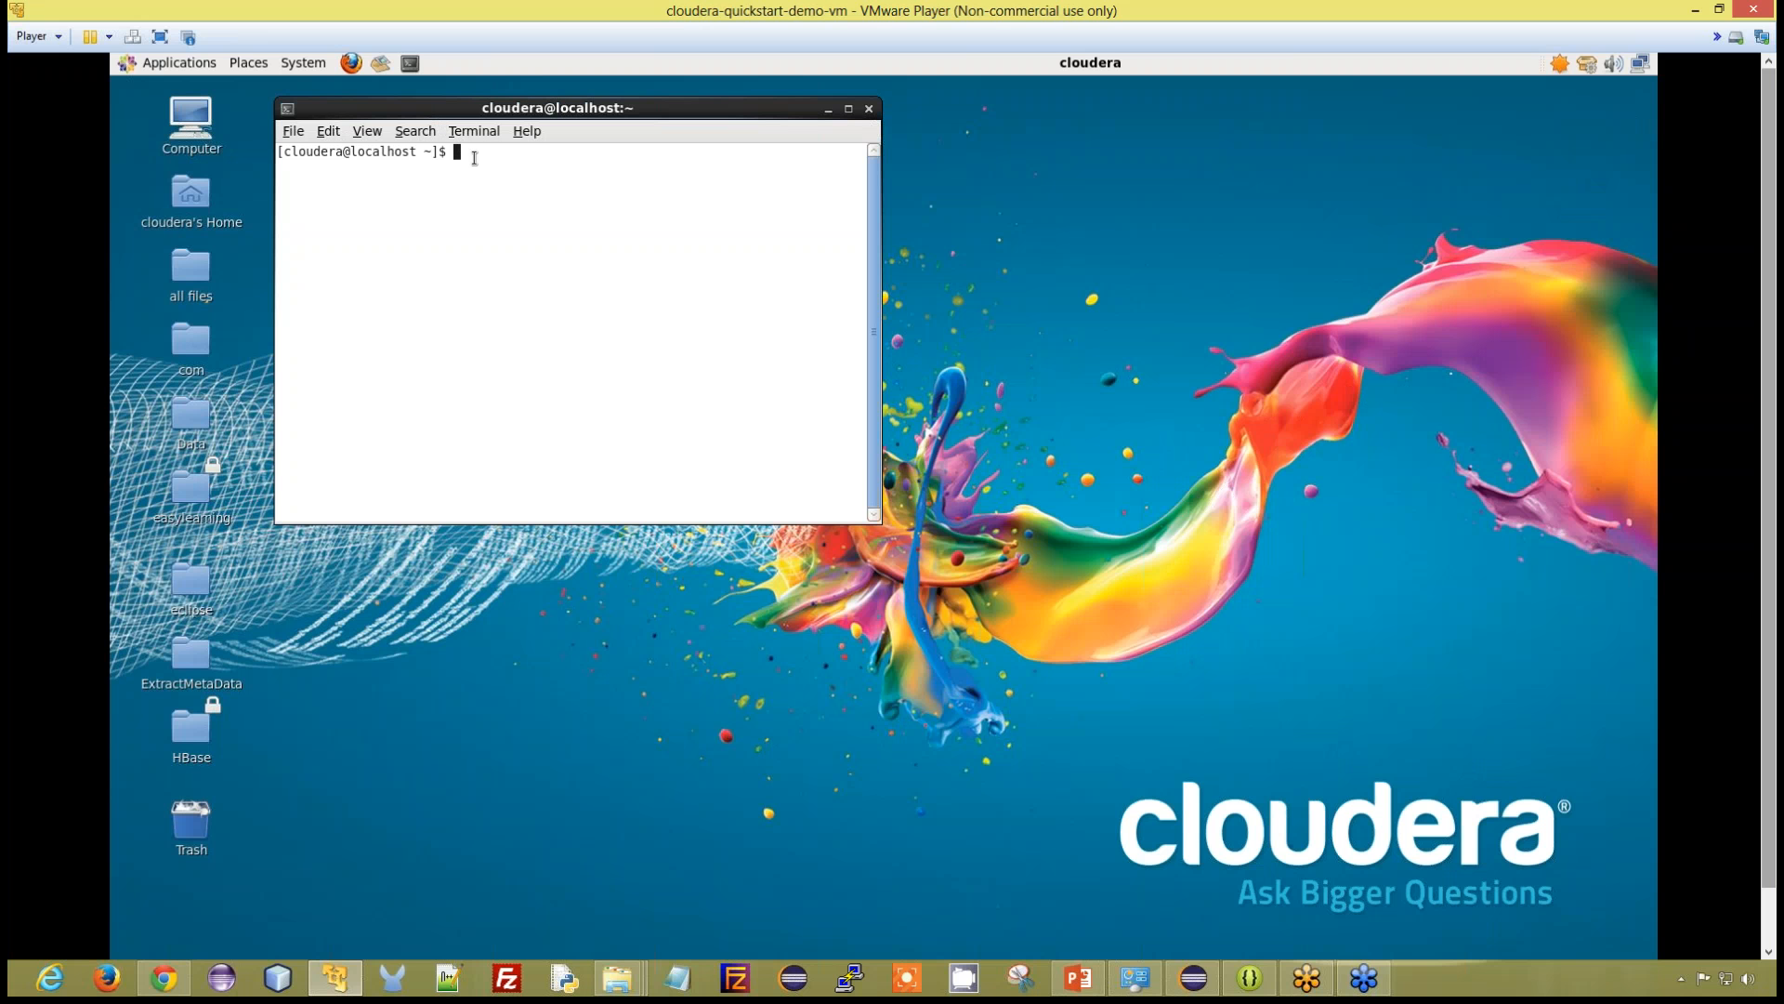
text(p)
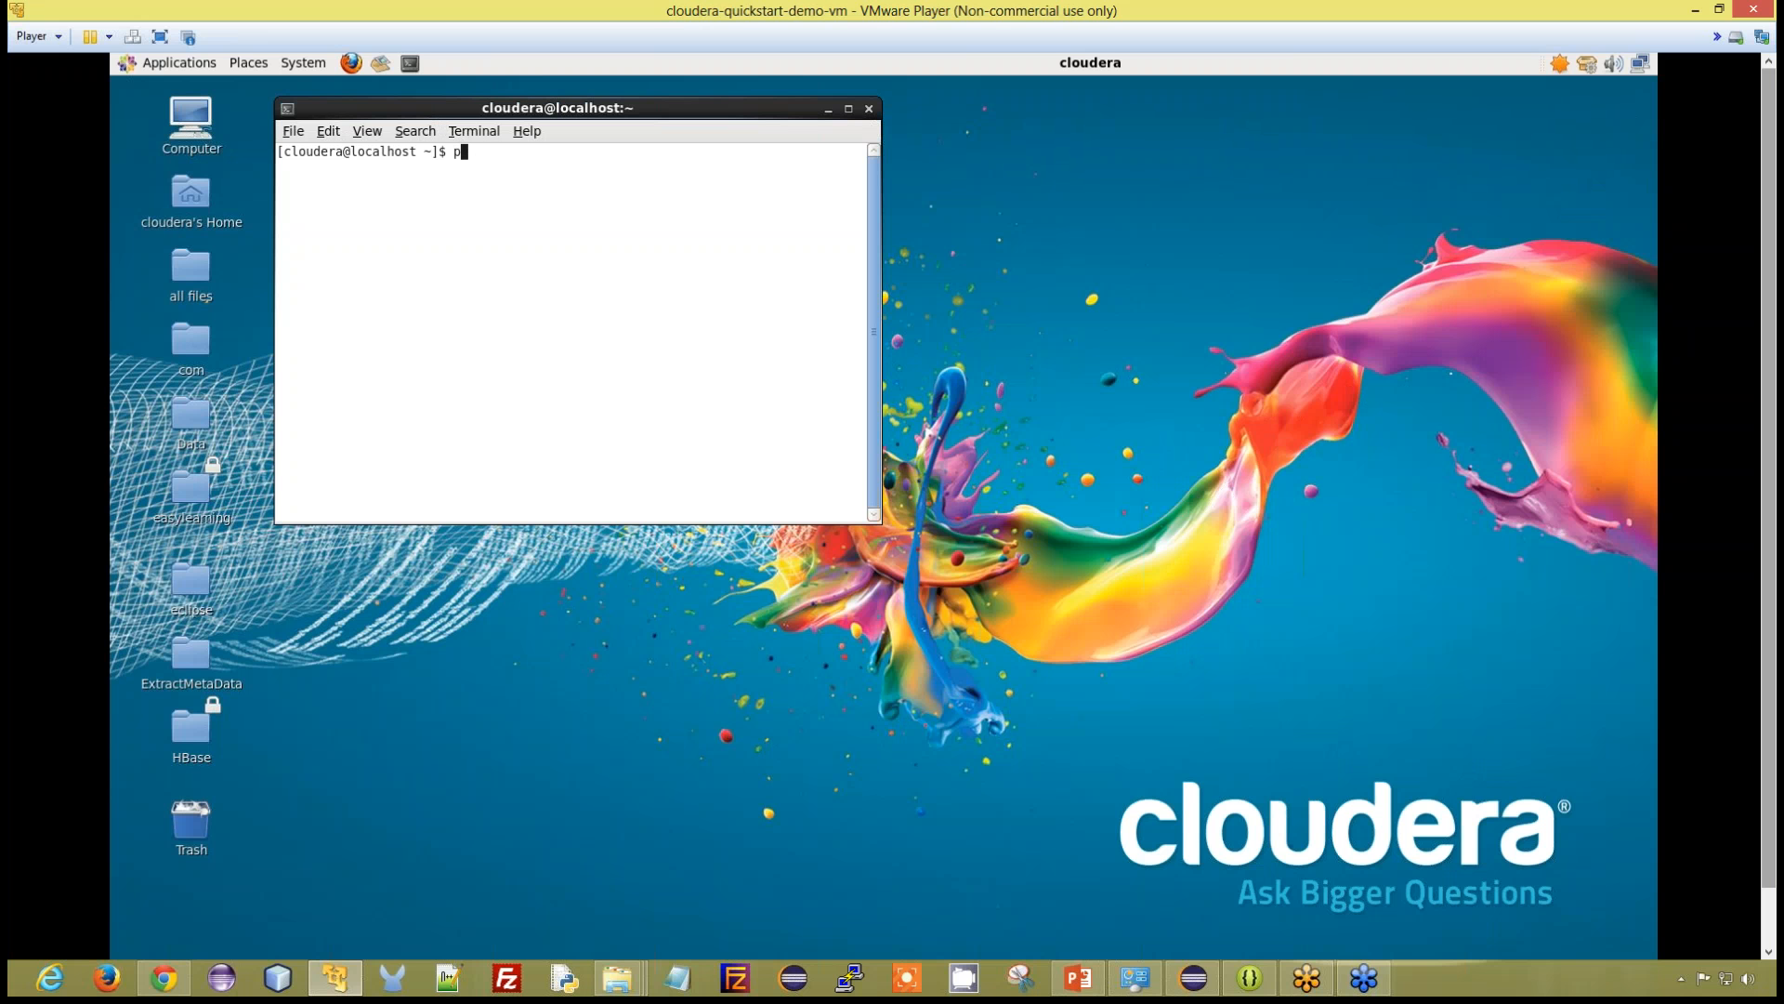
text(ig -x local)
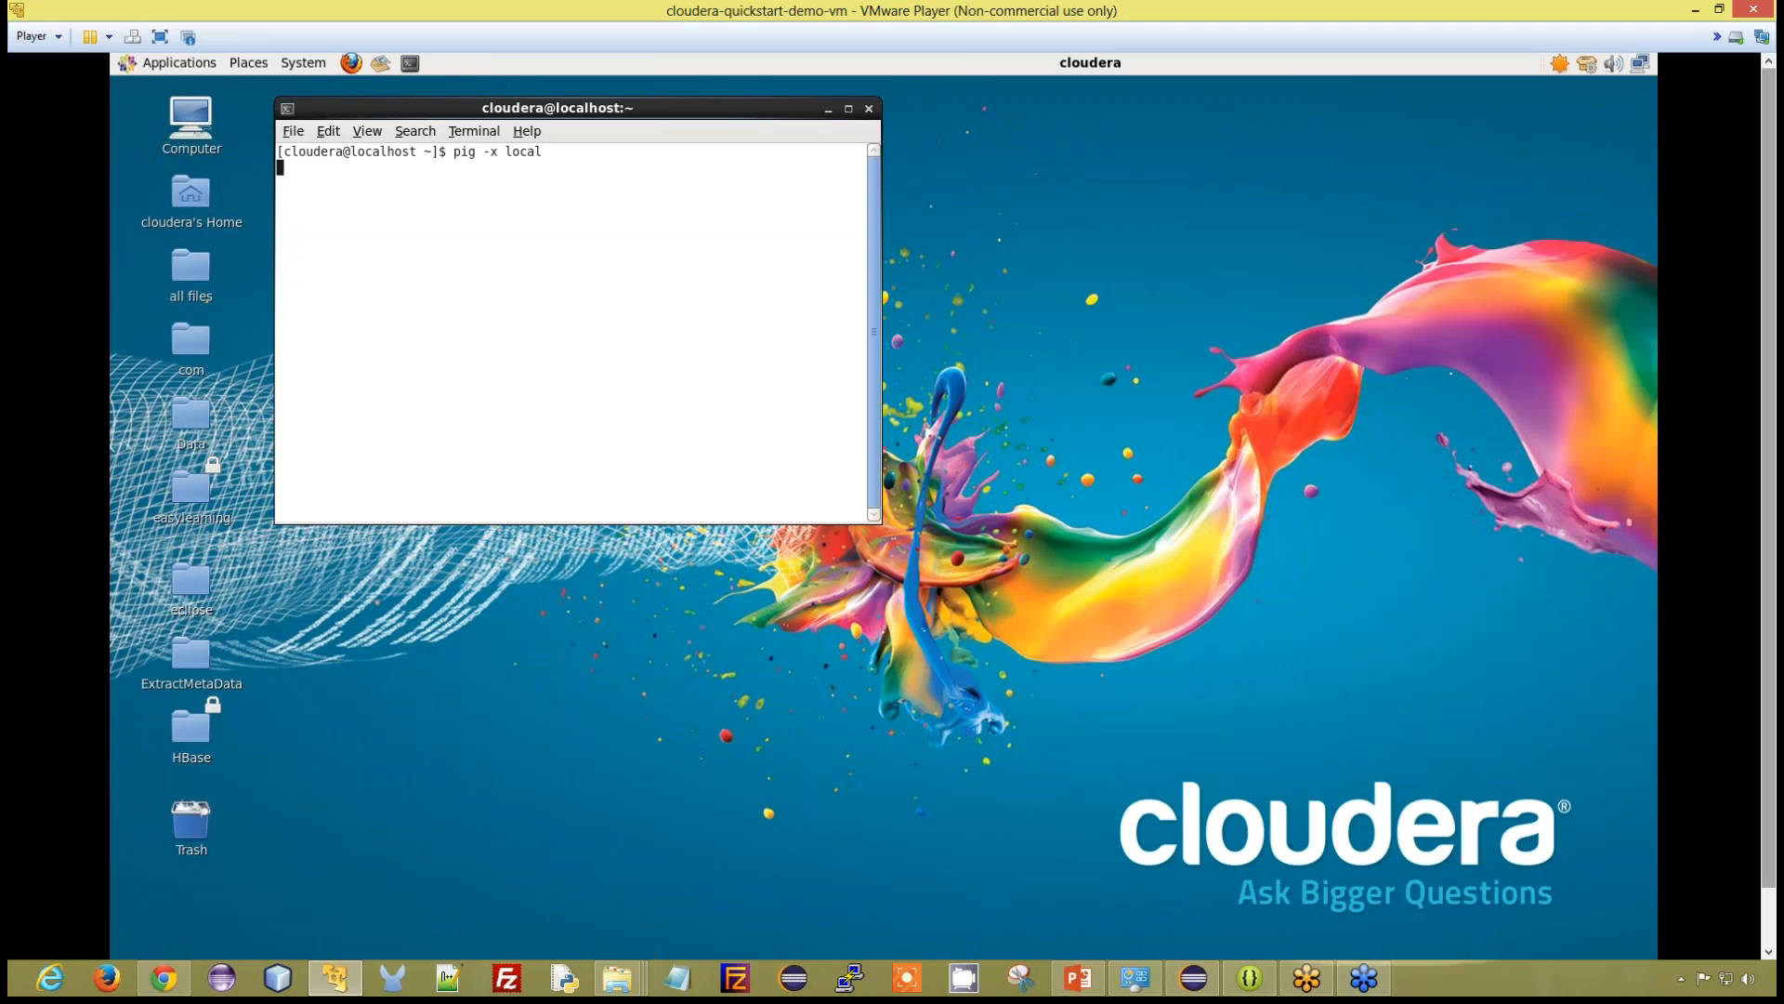
Run the command so Pig starts its local-mode Grunt shell at the grunt> prompt.
key(Return)
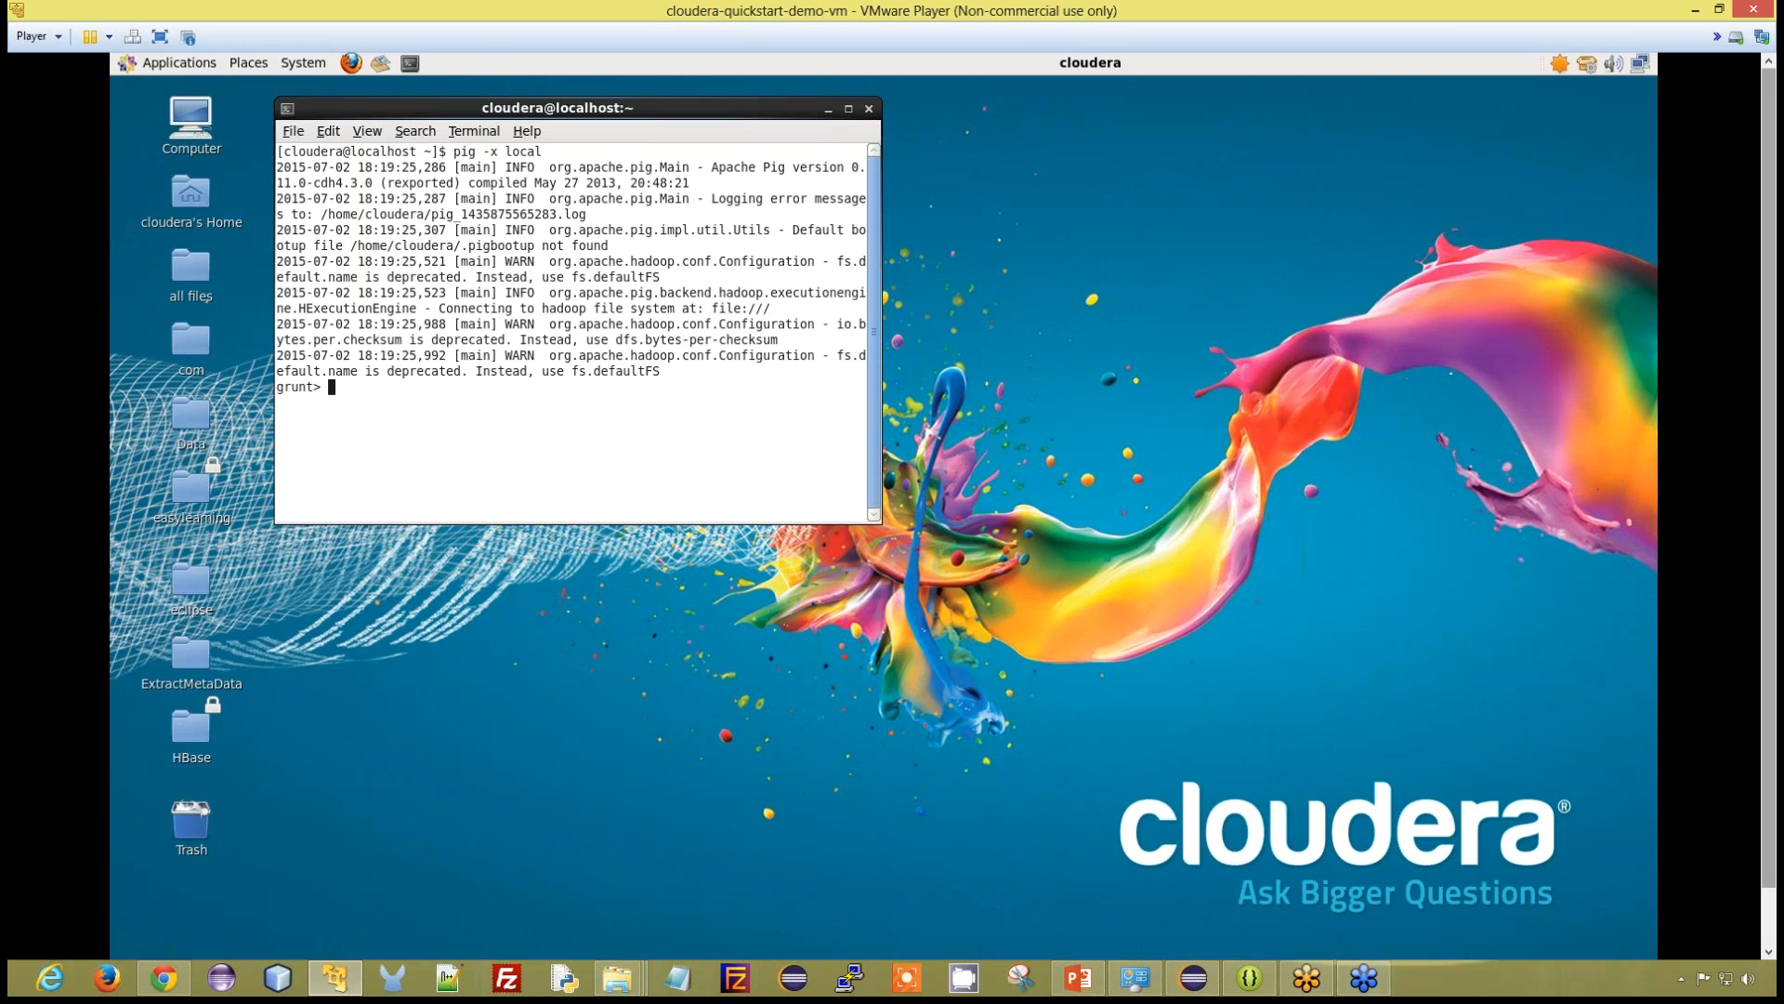
mouse_move(1537, 89)
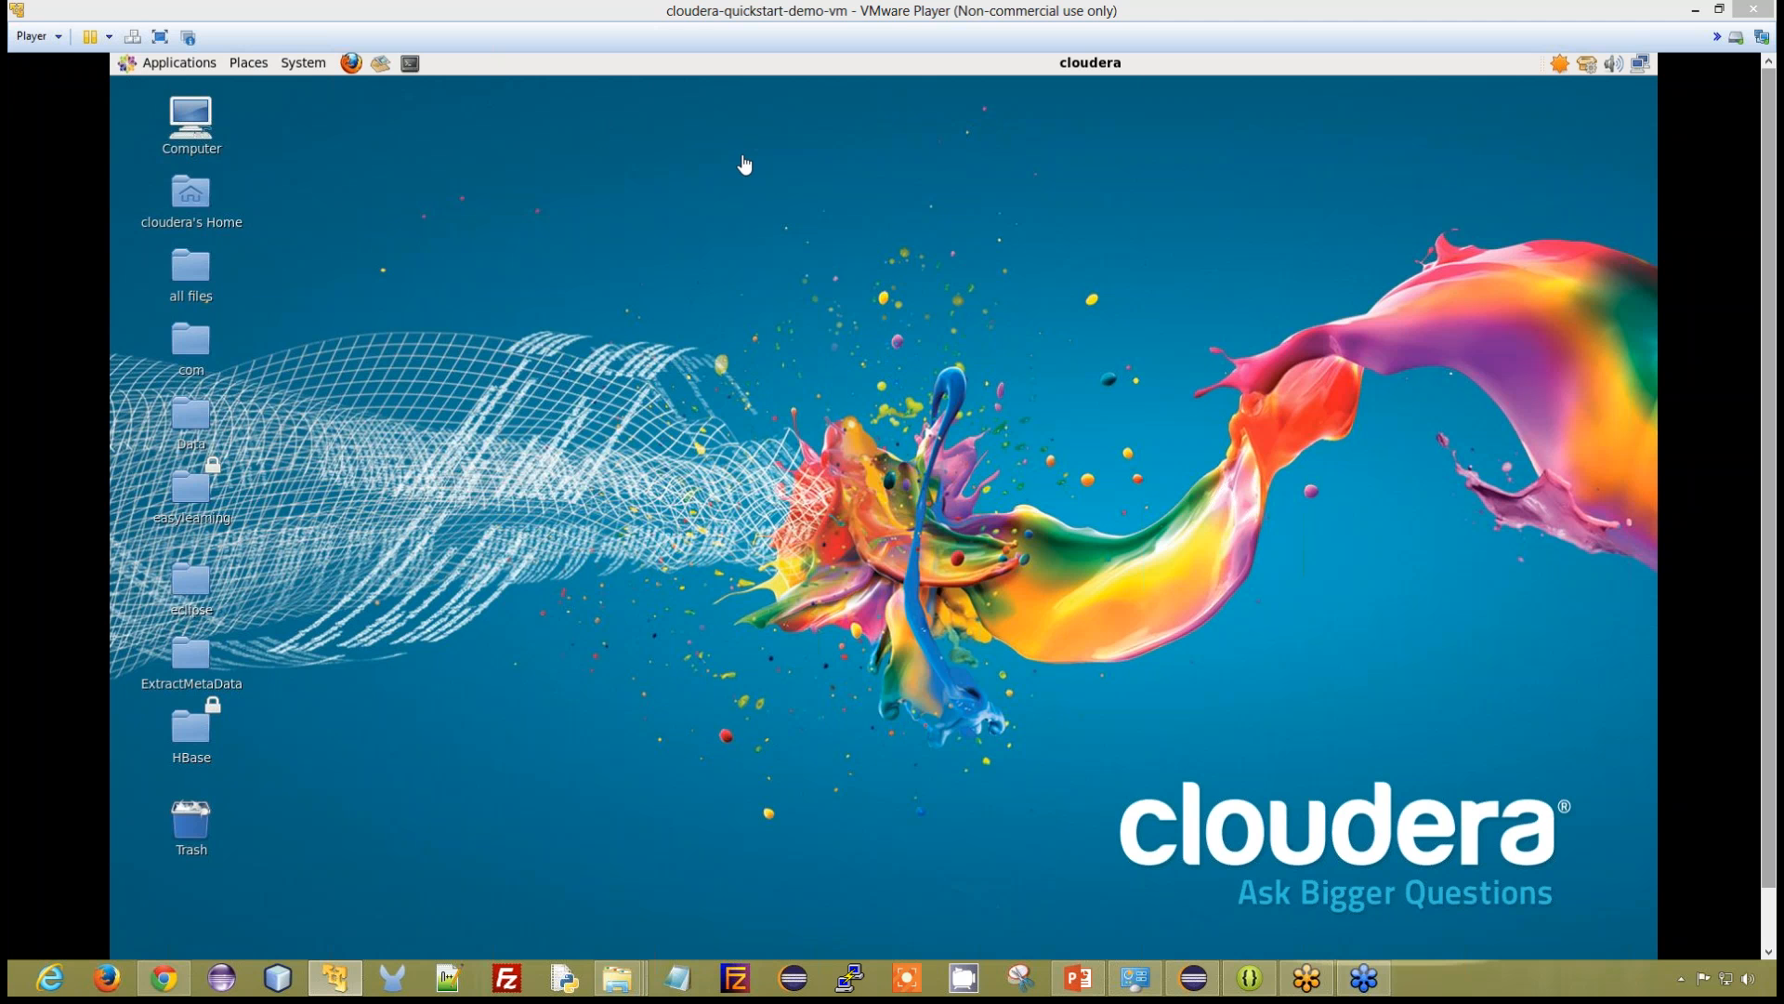
In a new terminal, start a default Pig session connected to HDFS and quit it.
click(409, 63)
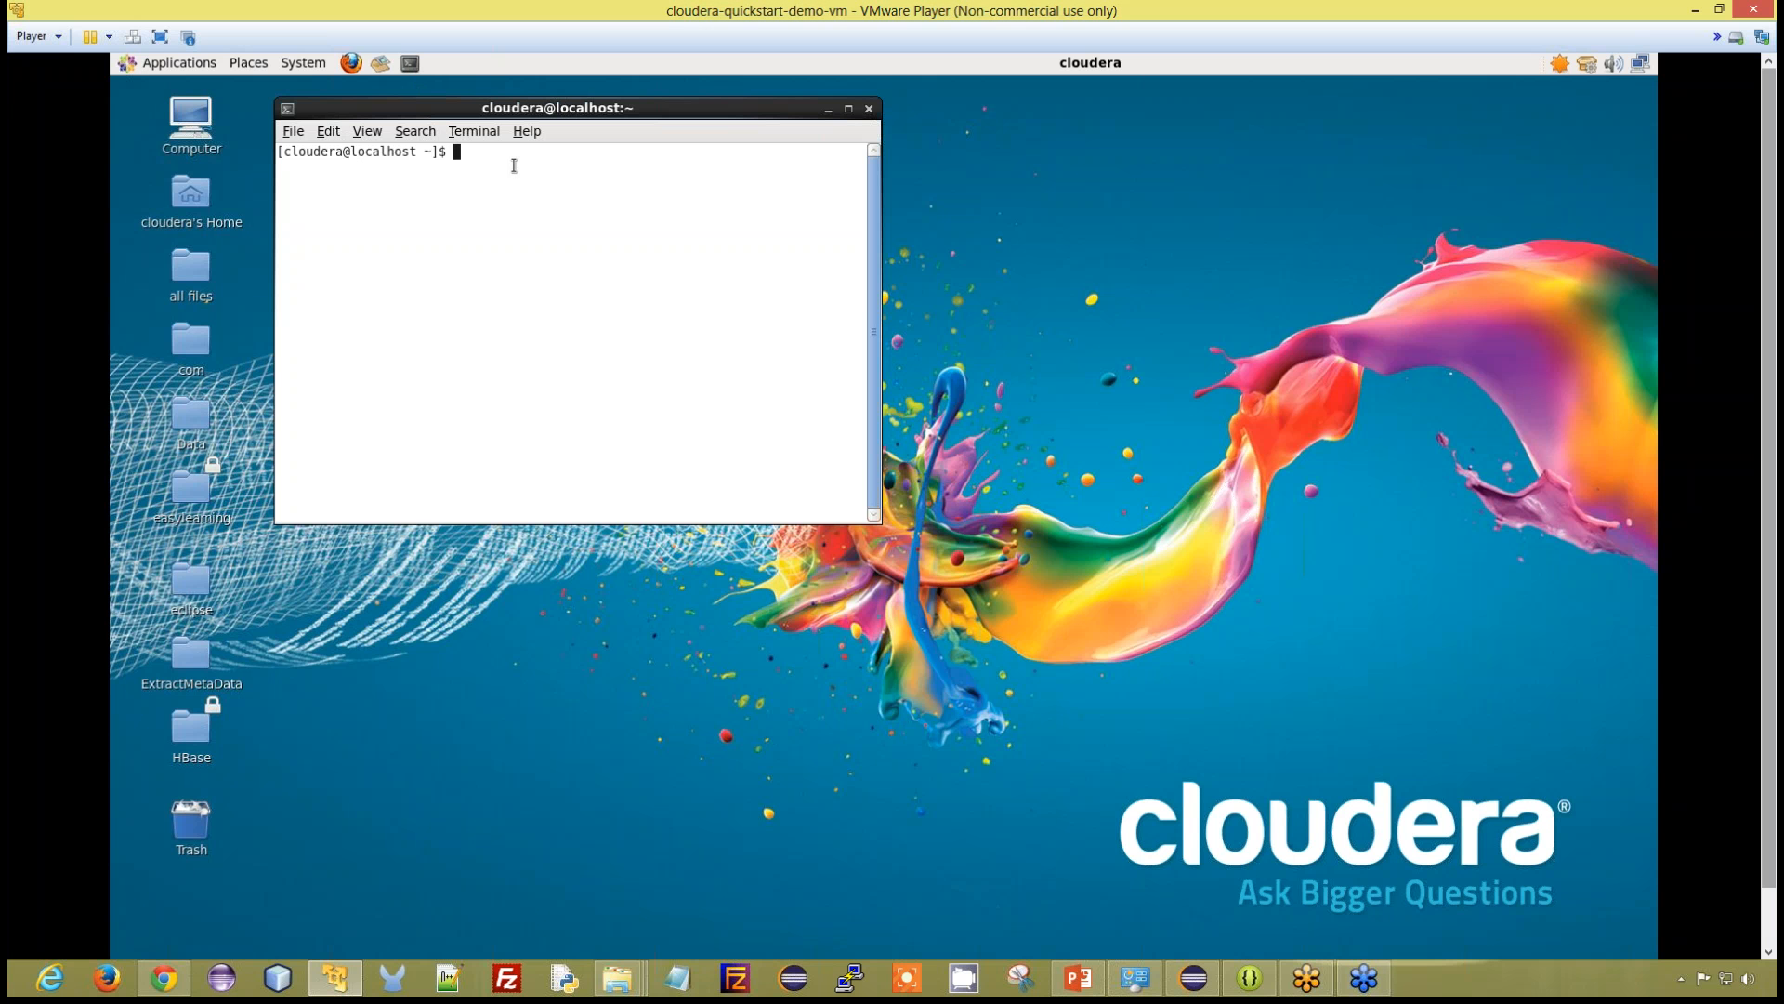
text(pig)
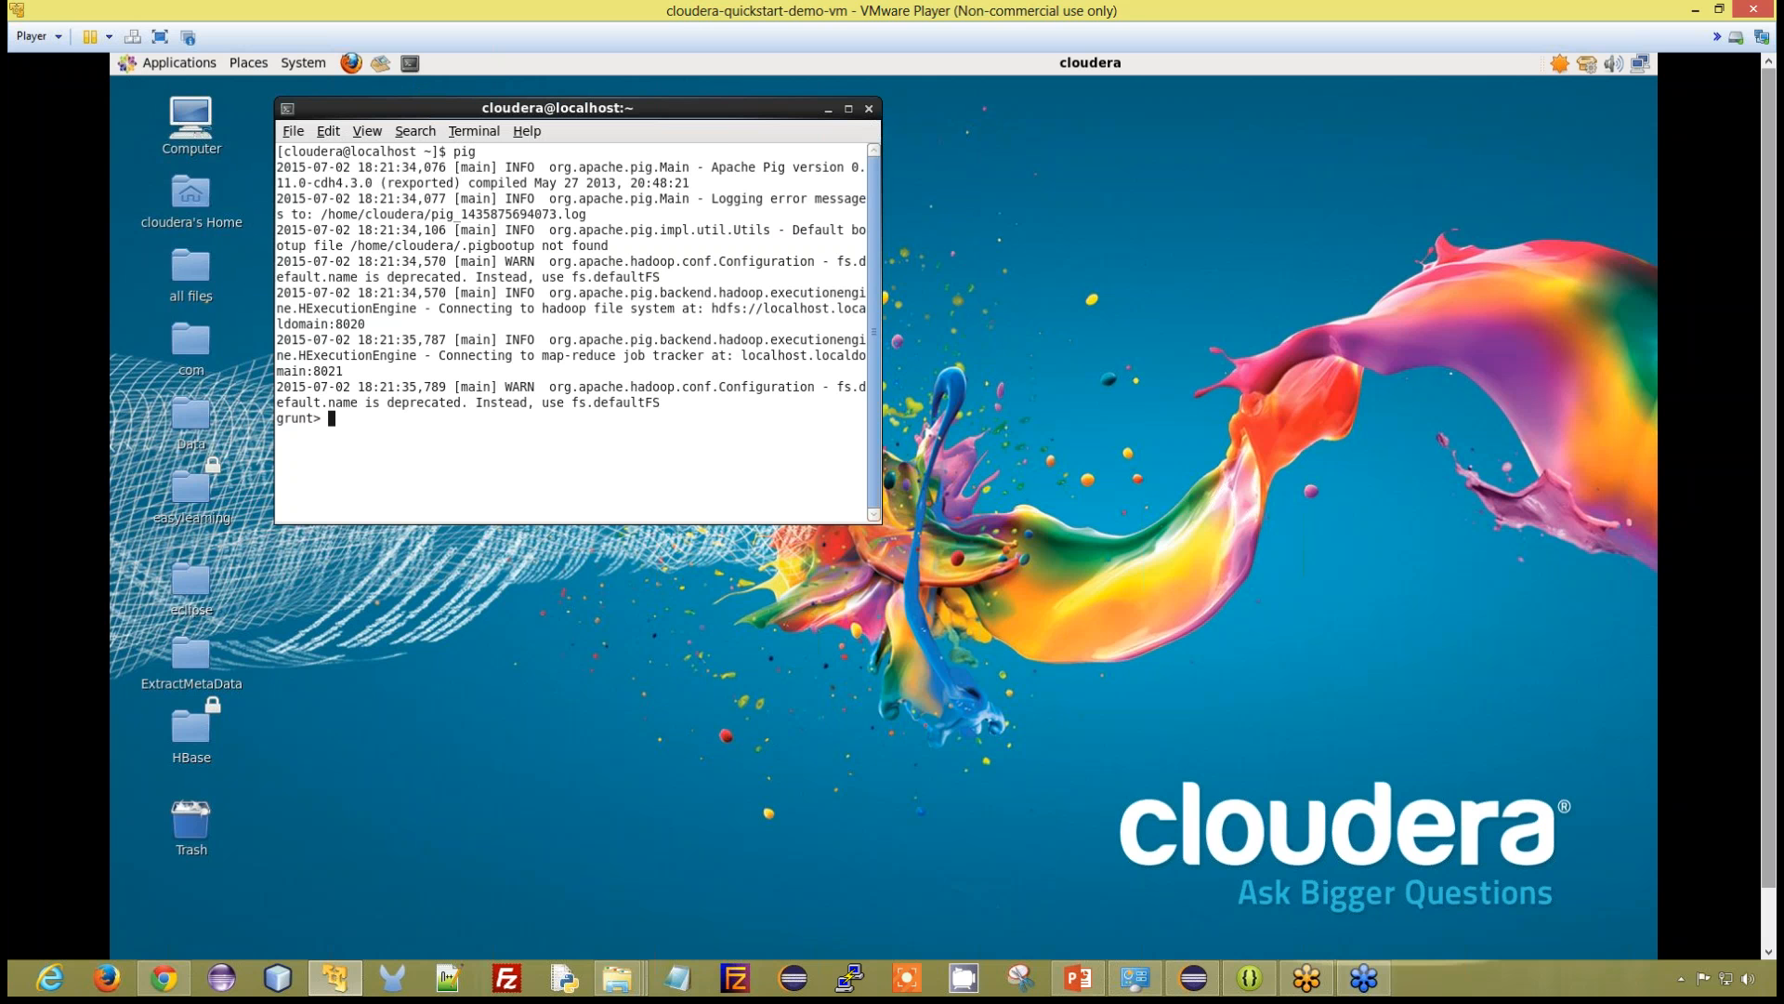
text(qui)
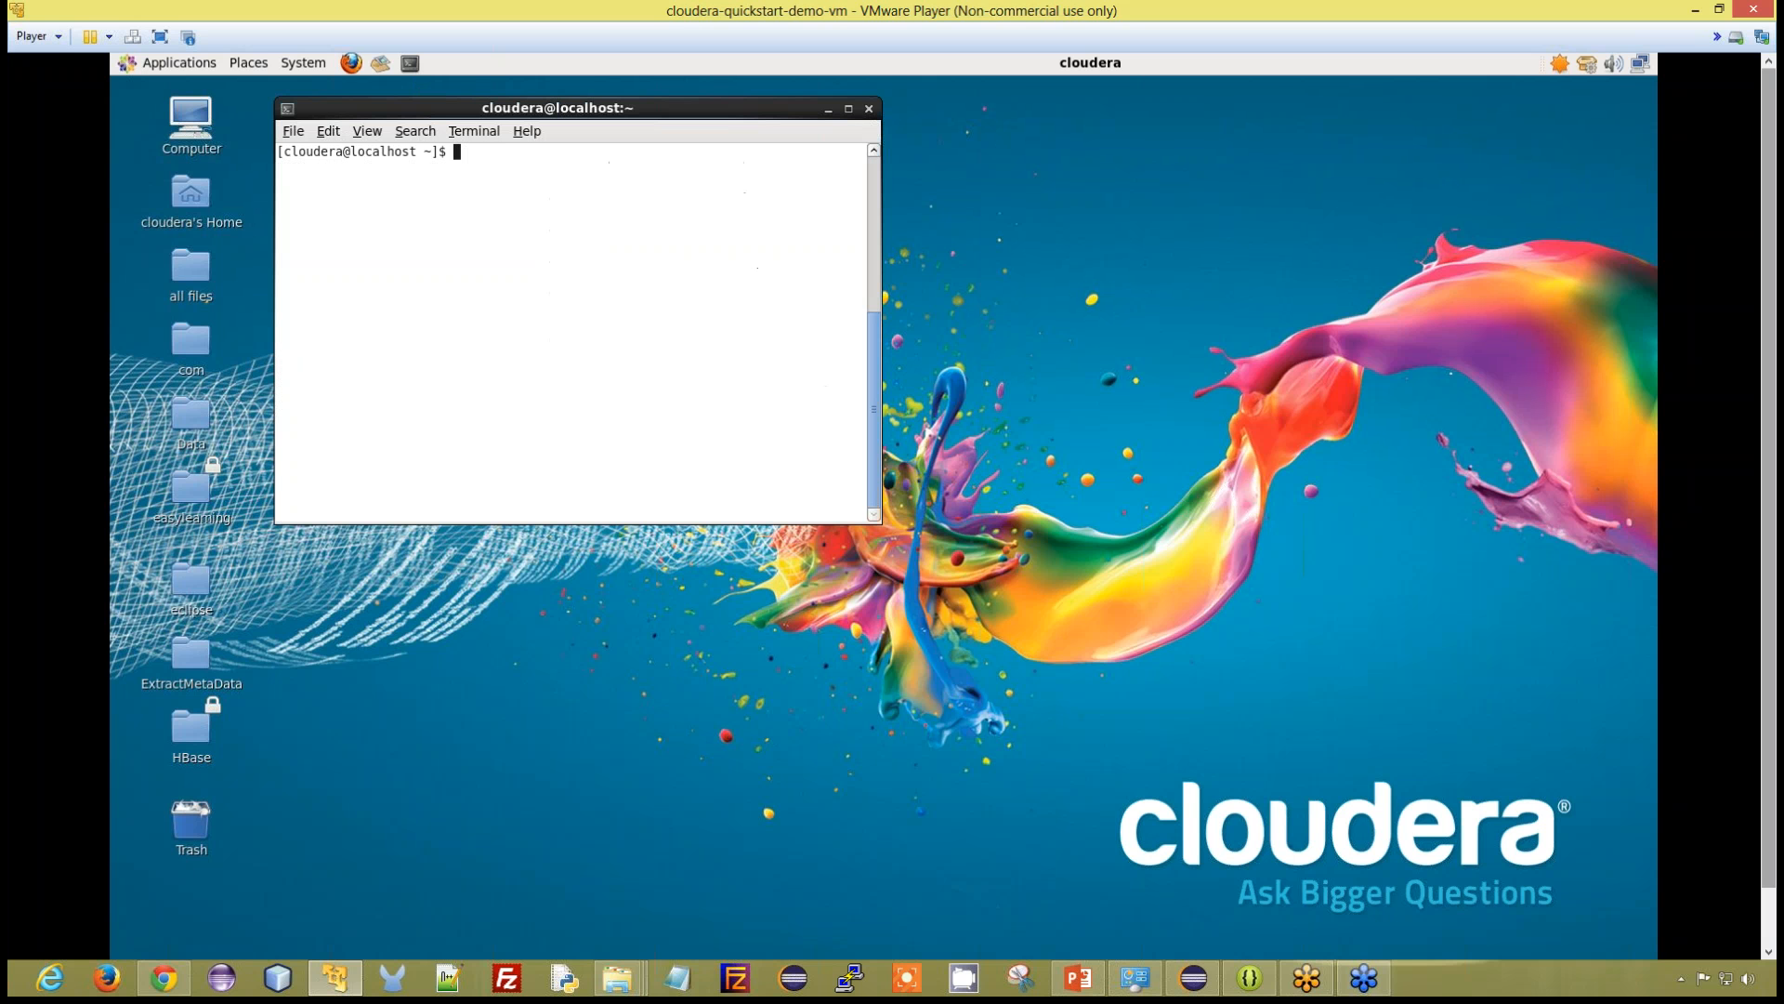
Enter pig -x mapreduce at the shell prompt to launch Pig explicitly in MapReduce mode.
text(pig -)
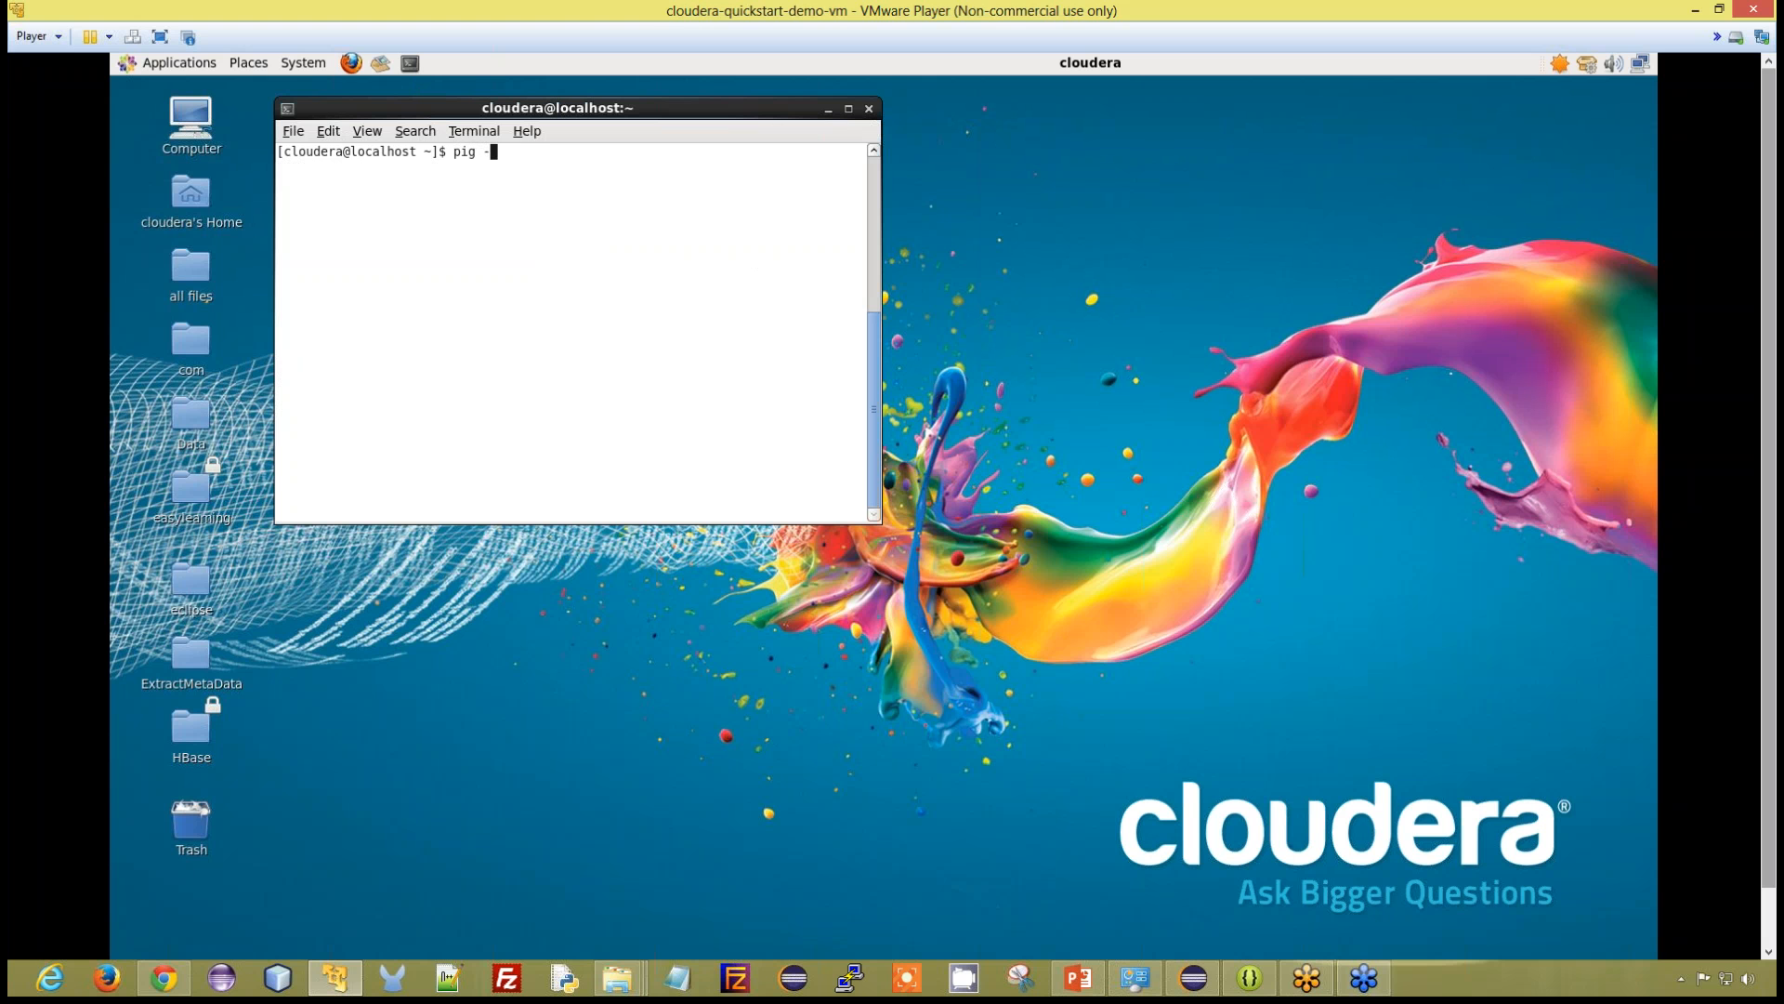
text(-x mapre)
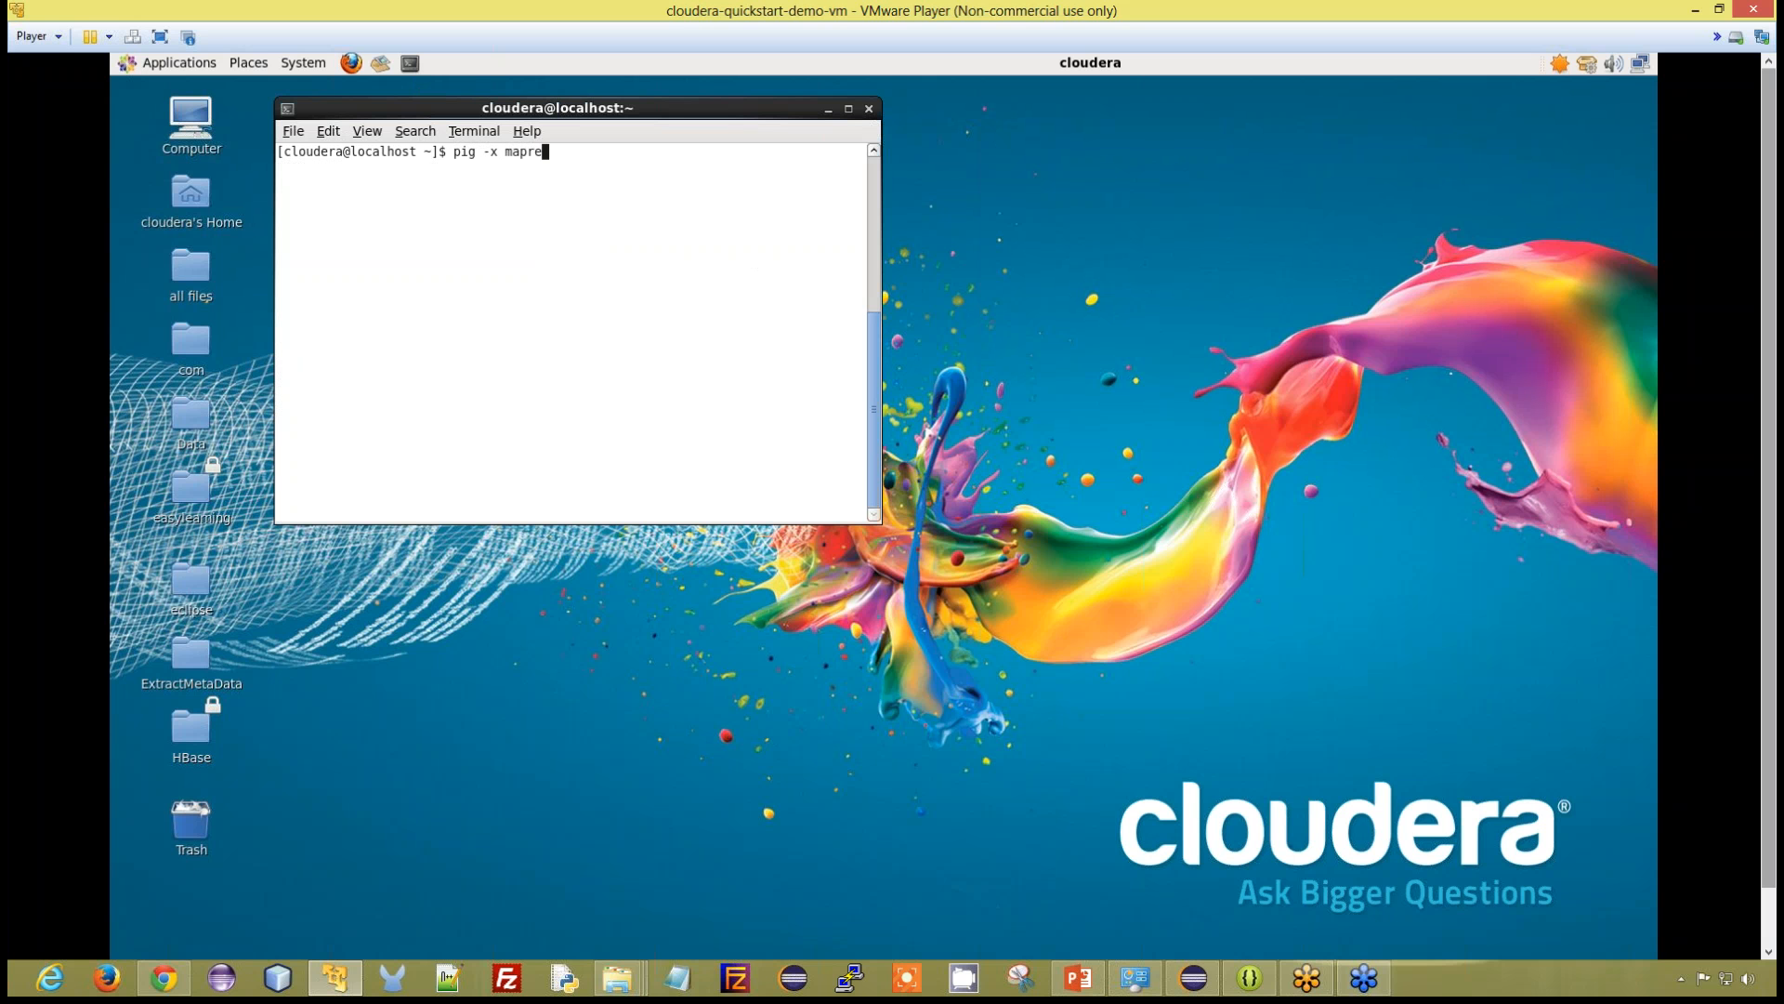
text(duce)
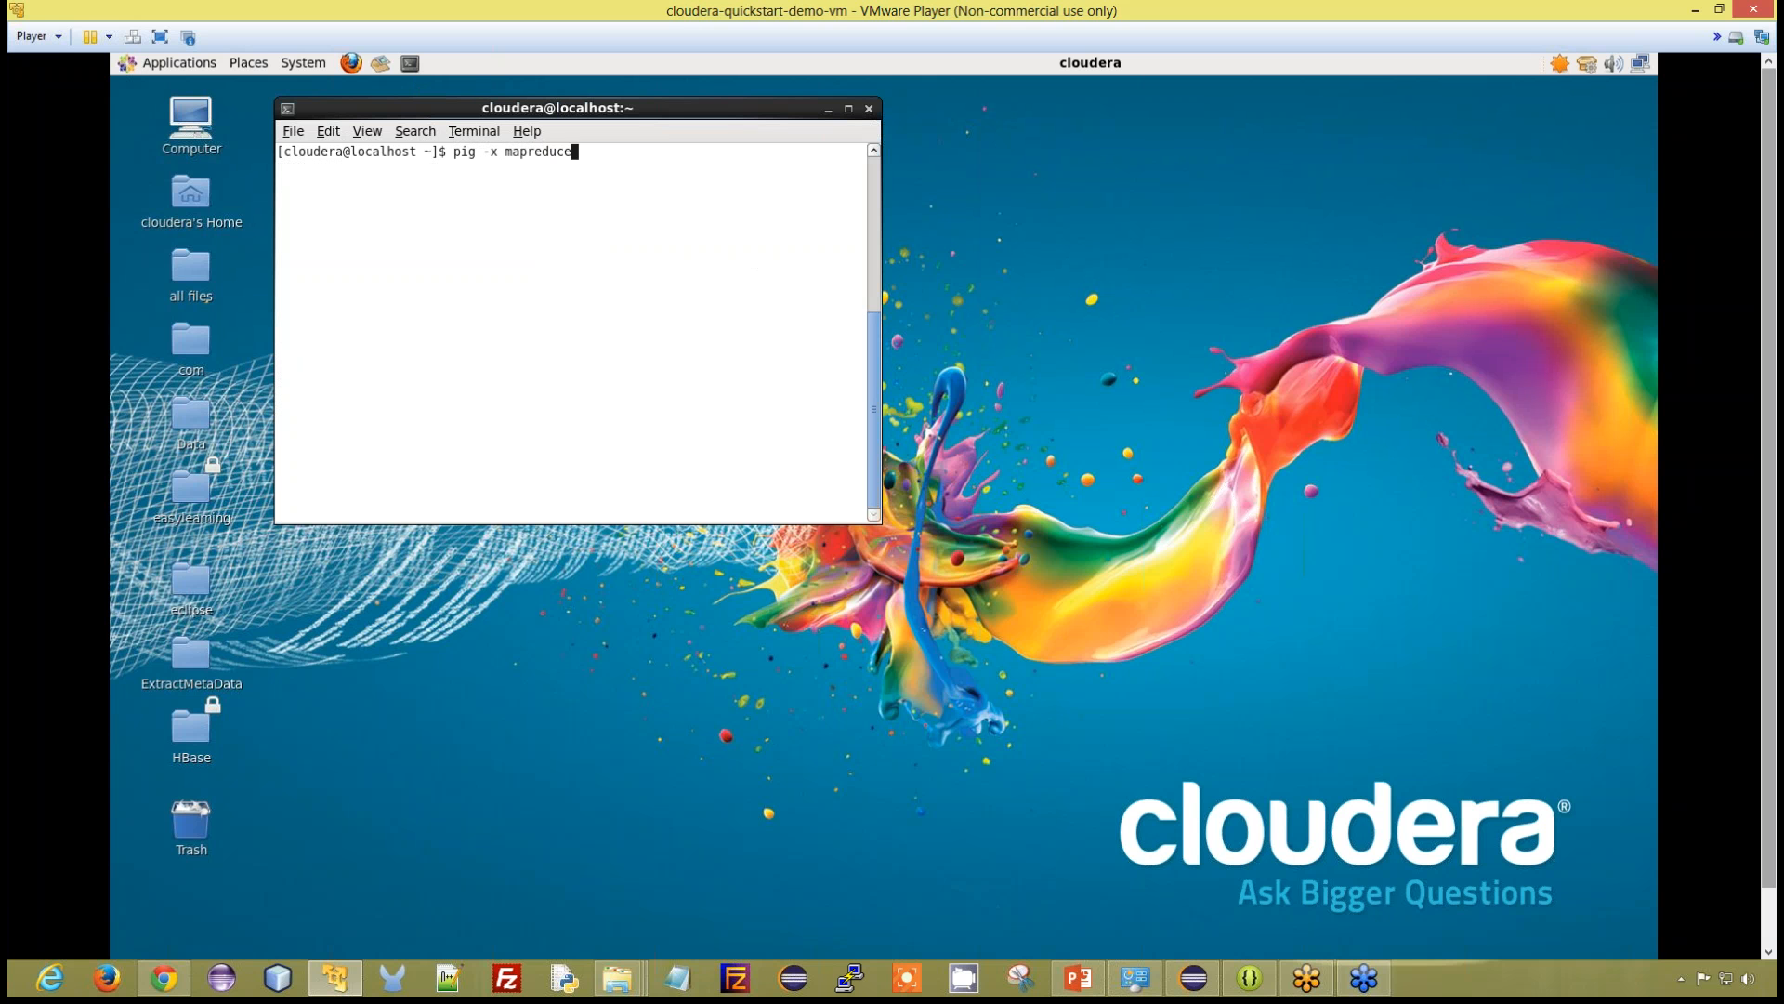